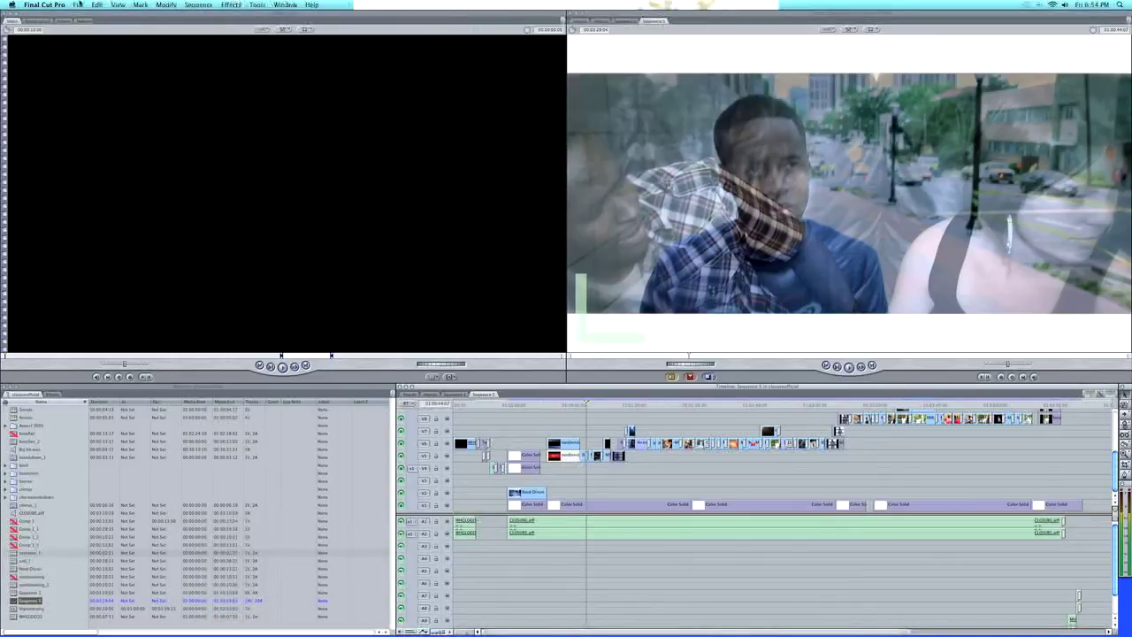
Step: Start exporting the sequence via File > Export > Using QuickTime Conversion
click(78, 5)
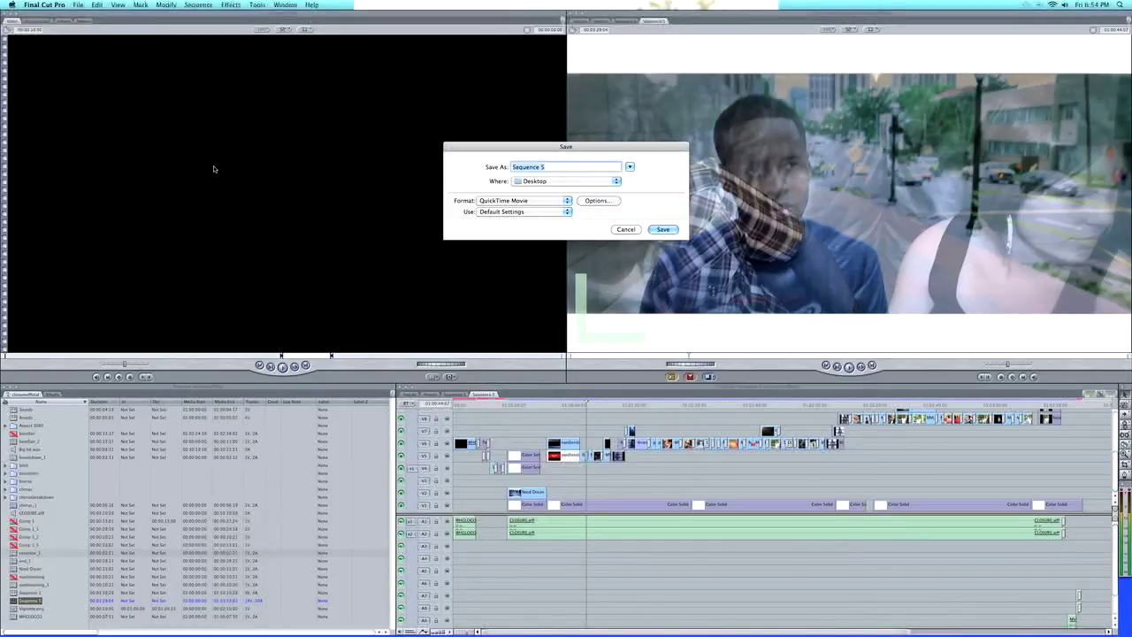
mouse_move(405, 223)
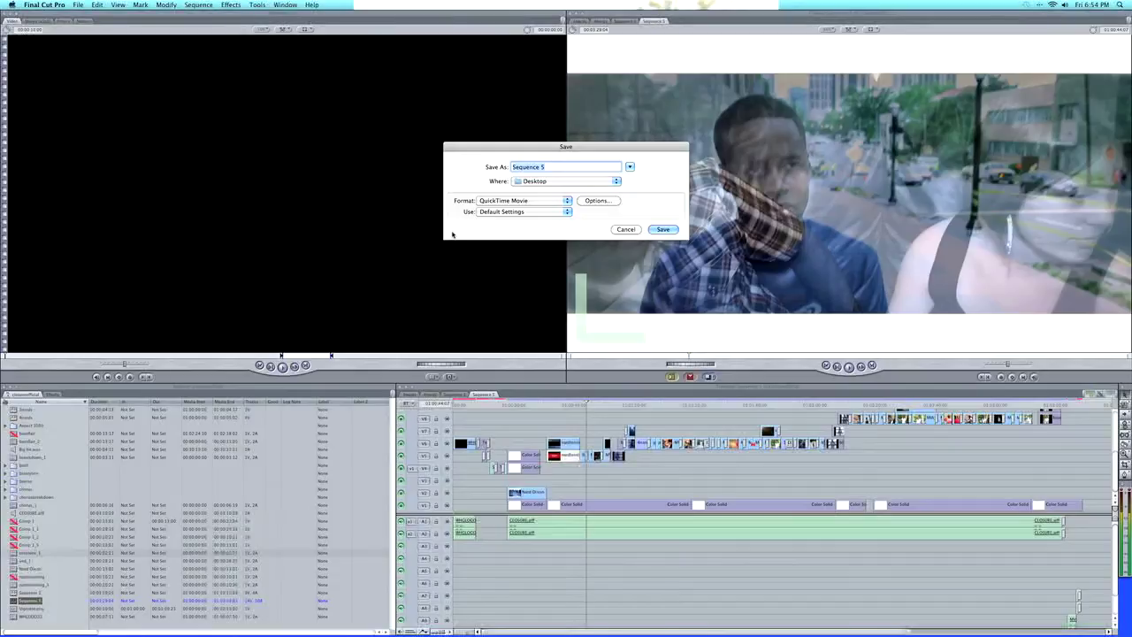
Step: Replace the default Save As name with 'Cl' and bring up Movie Settings
click(566, 167)
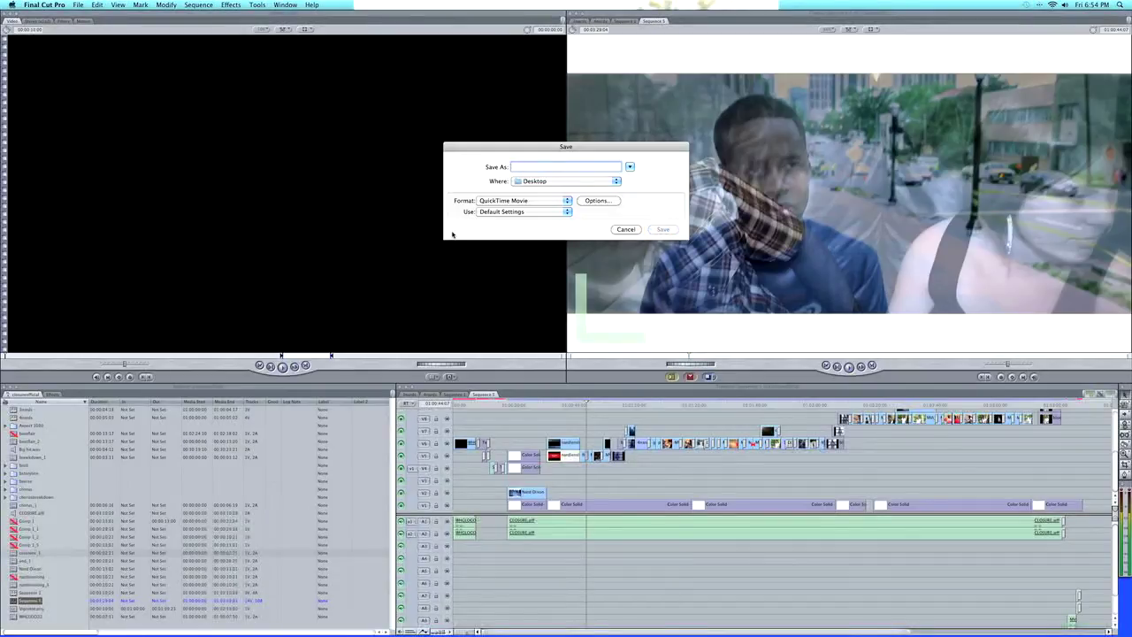
text(Closureyoutube)
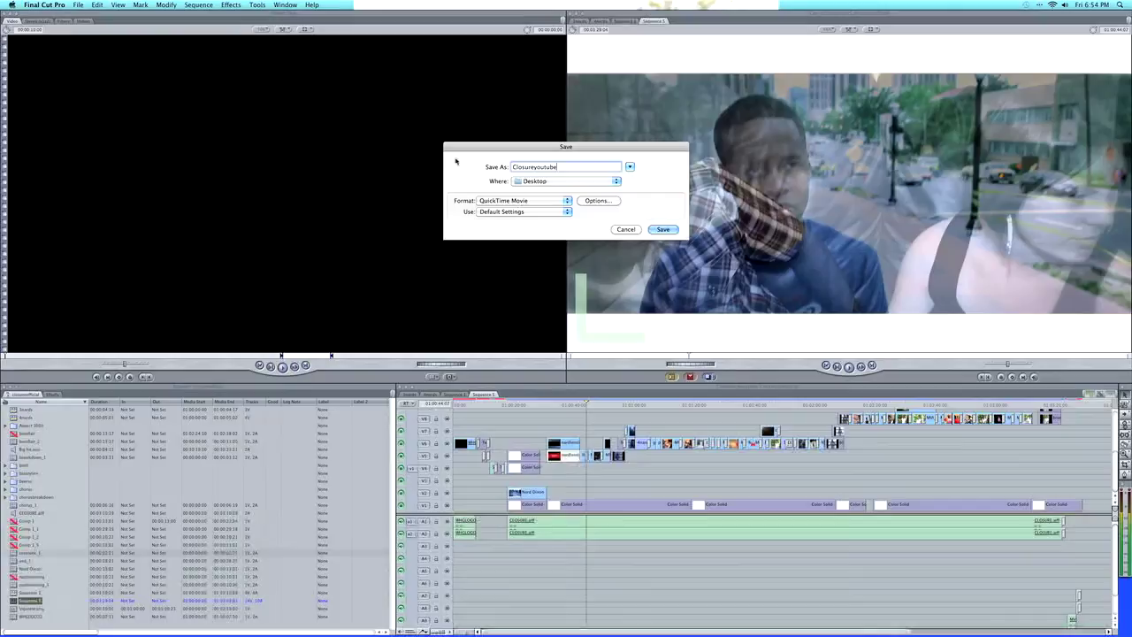
click(598, 202)
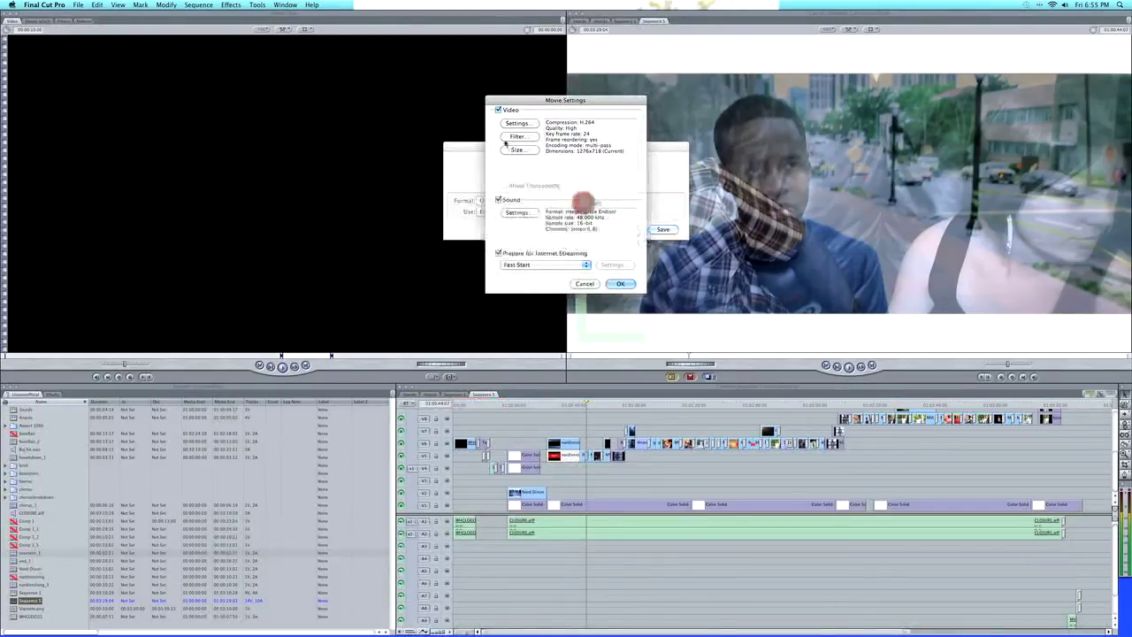
Step: Raise the H.264 video compression quality slider to Best and confirm it
click(517, 123)
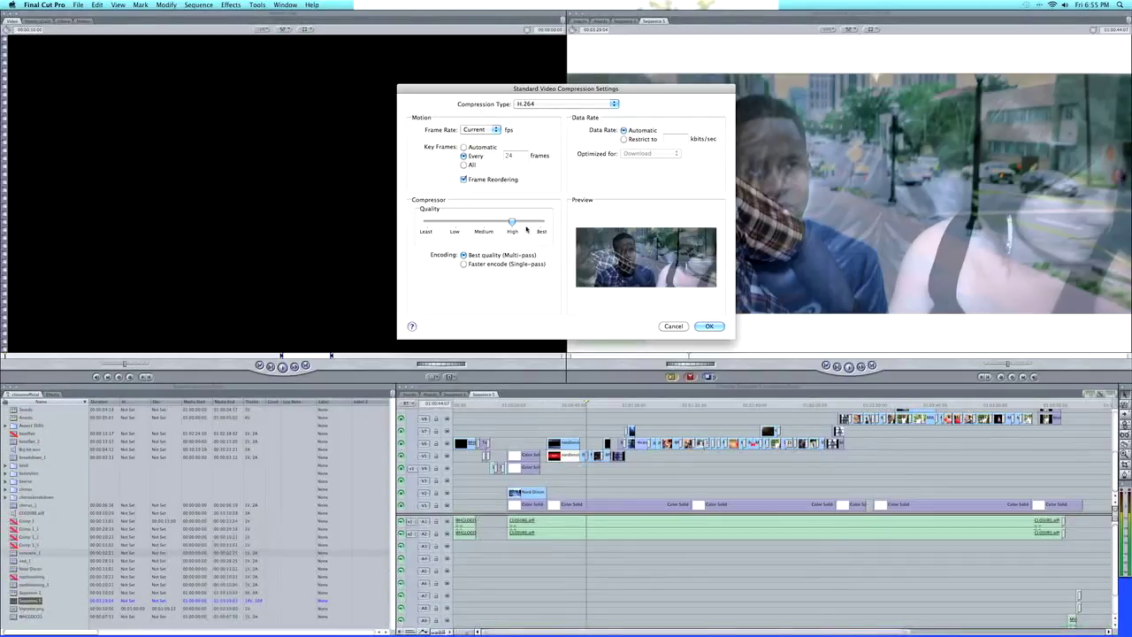
drag(513, 221, 547, 225)
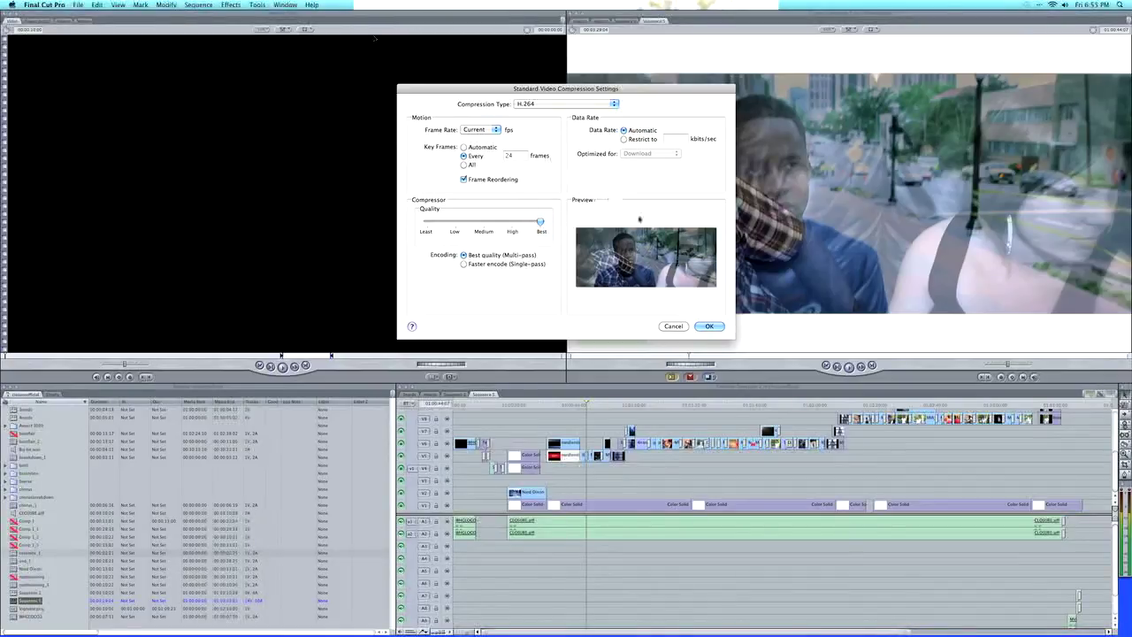
click(710, 325)
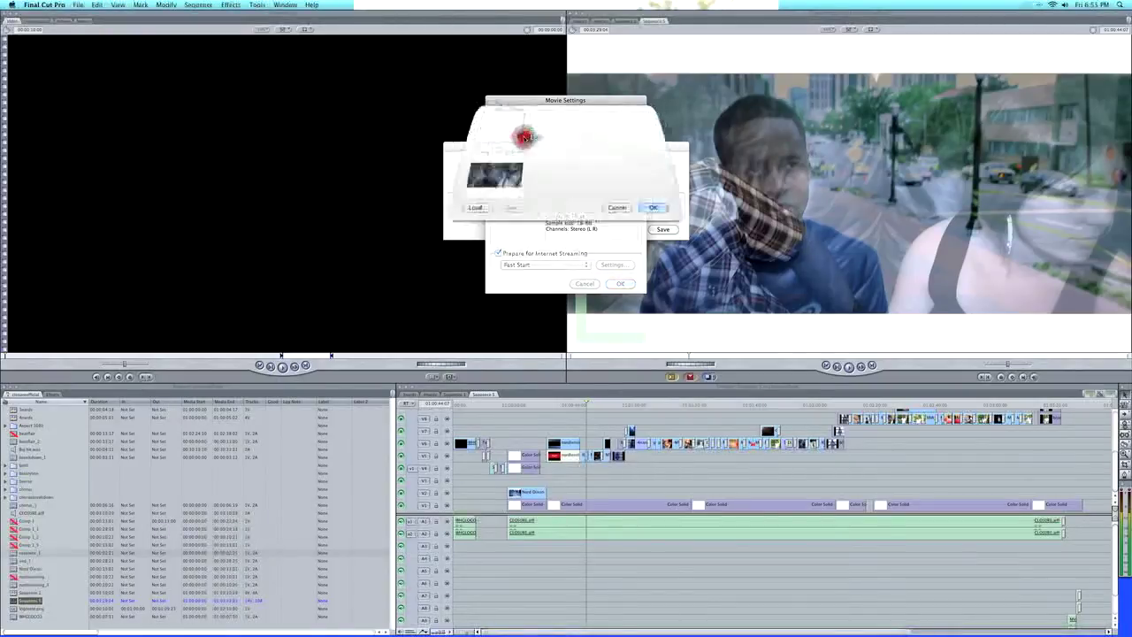
click(492, 133)
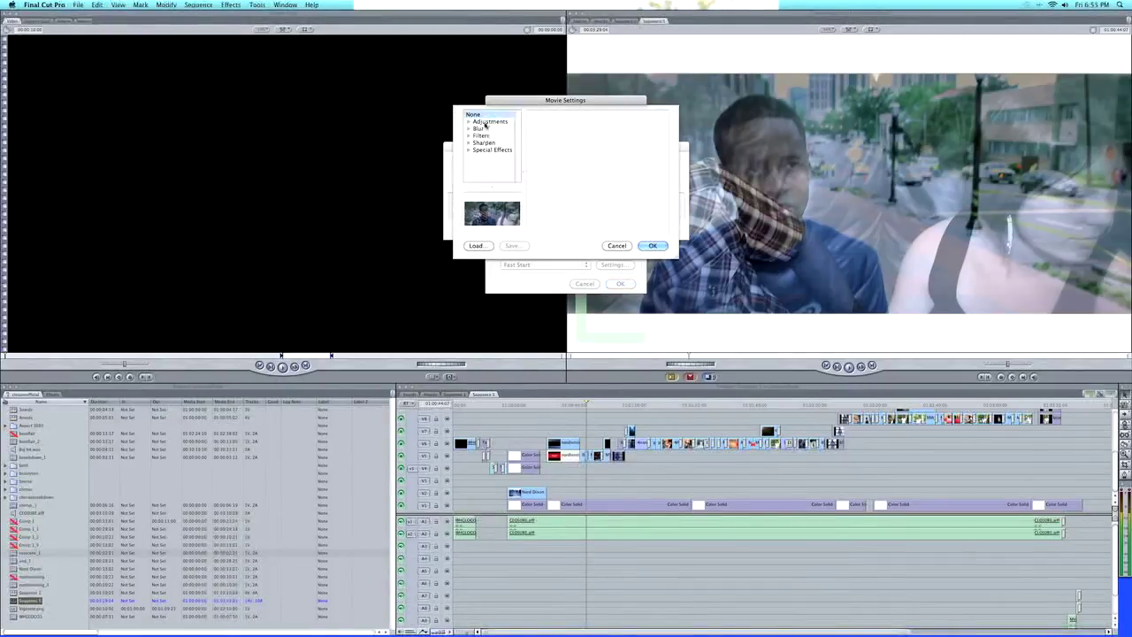
click(492, 121)
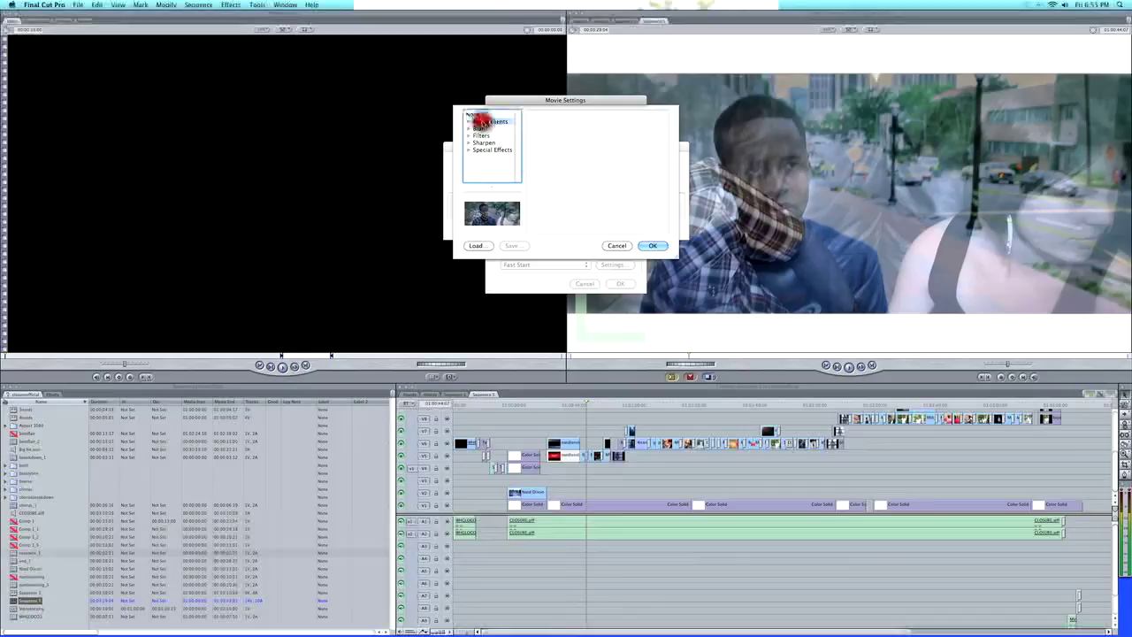
click(471, 120)
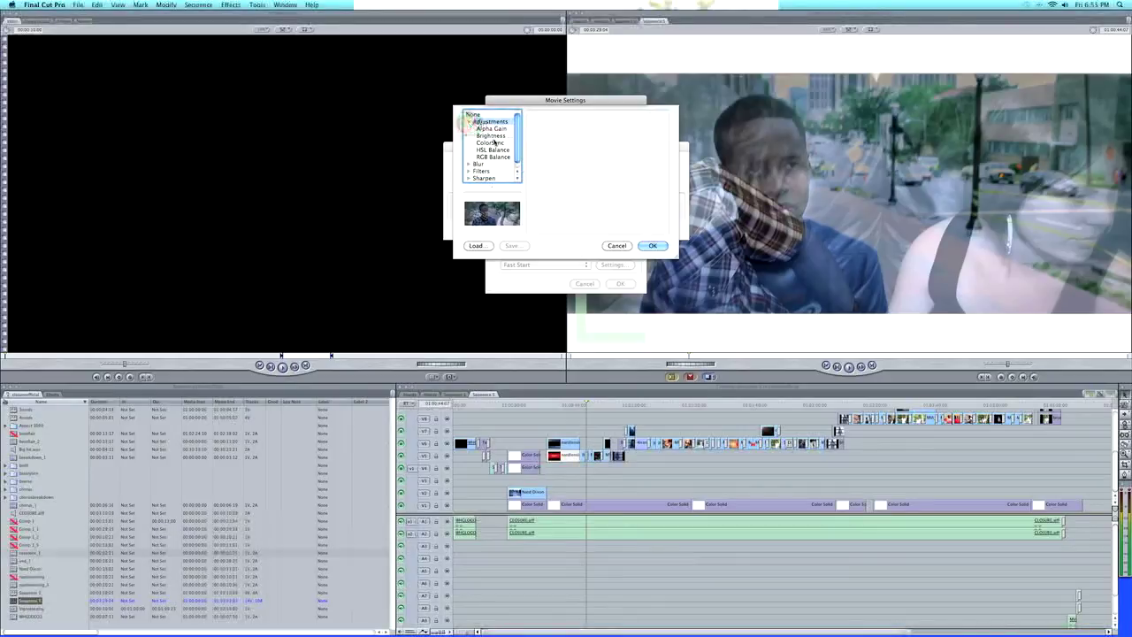
click(493, 142)
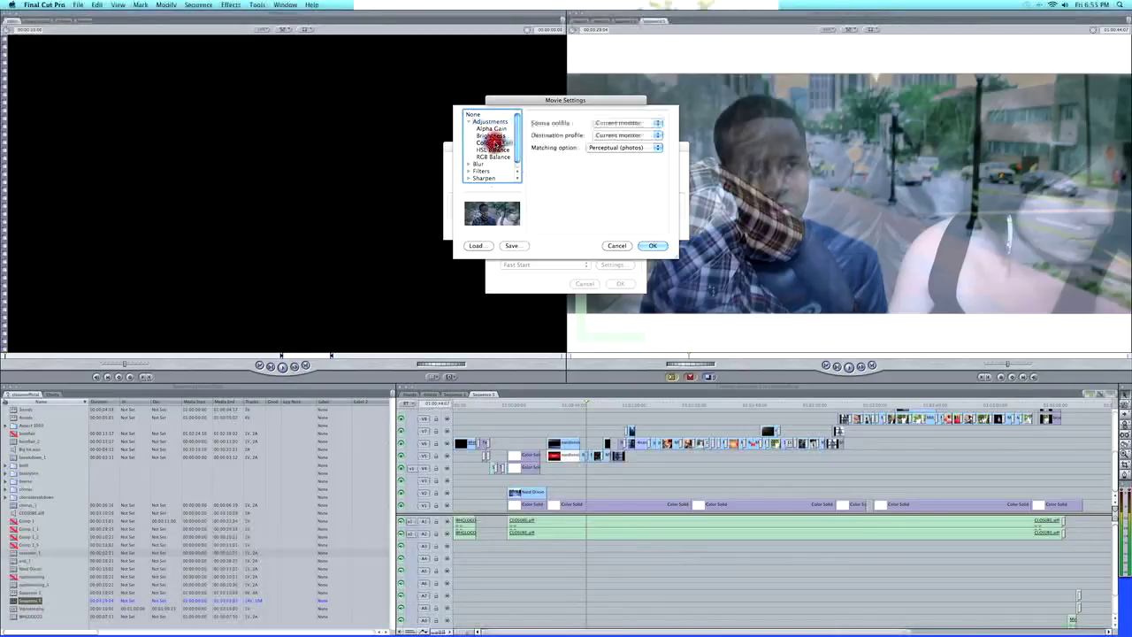
click(491, 142)
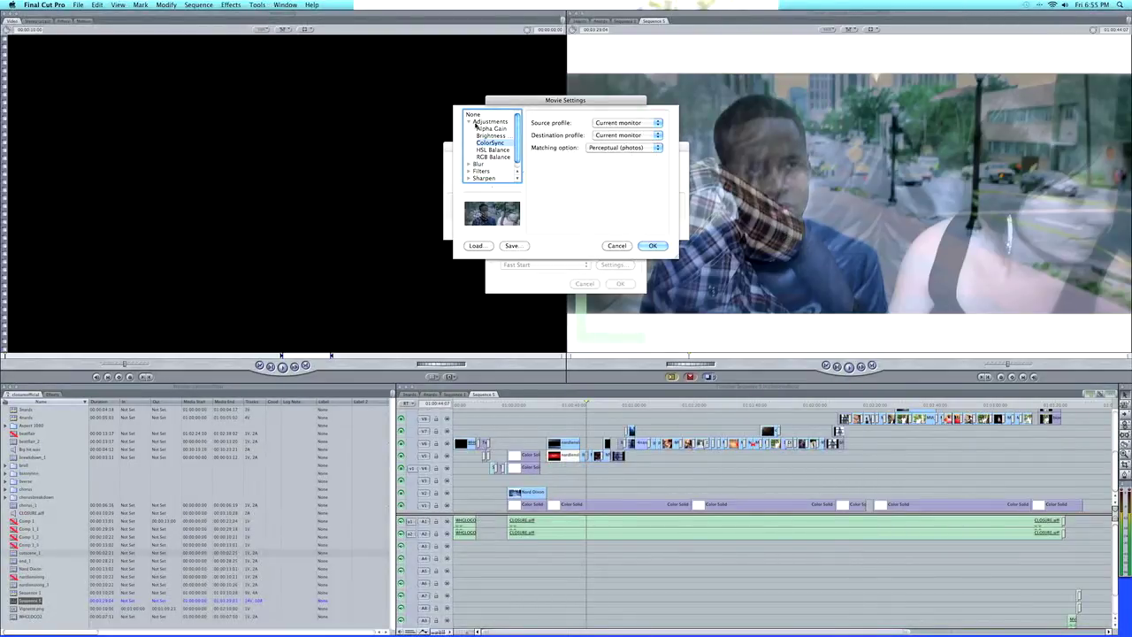
click(474, 115)
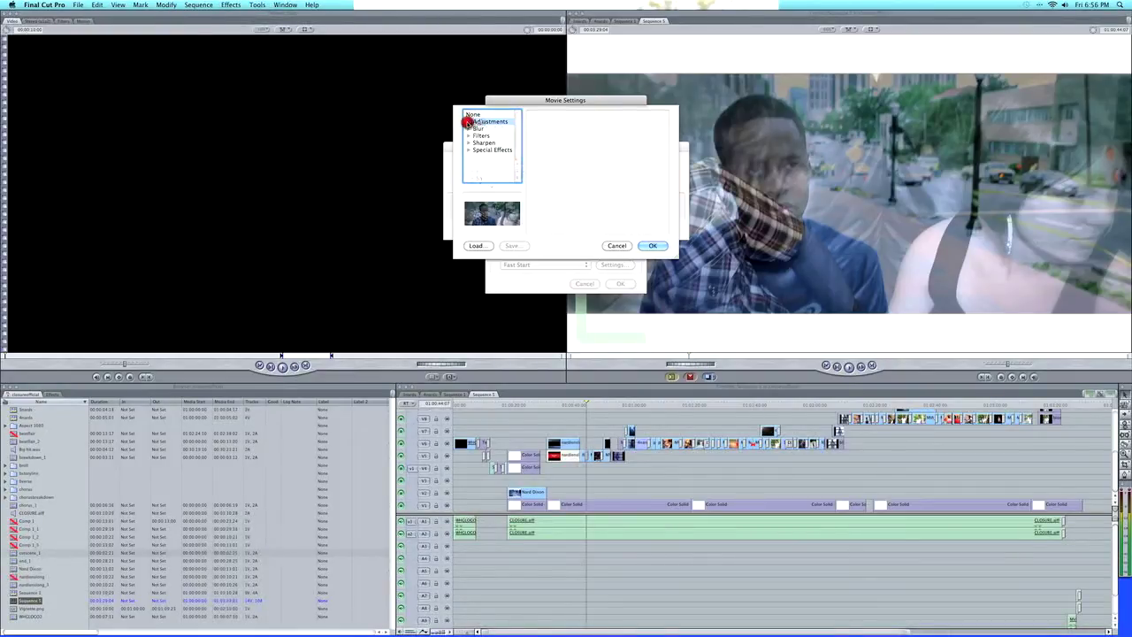
Step: Choose the ColorSync filter under Adjustments, keeping Current monitor as source and destination profile
click(492, 120)
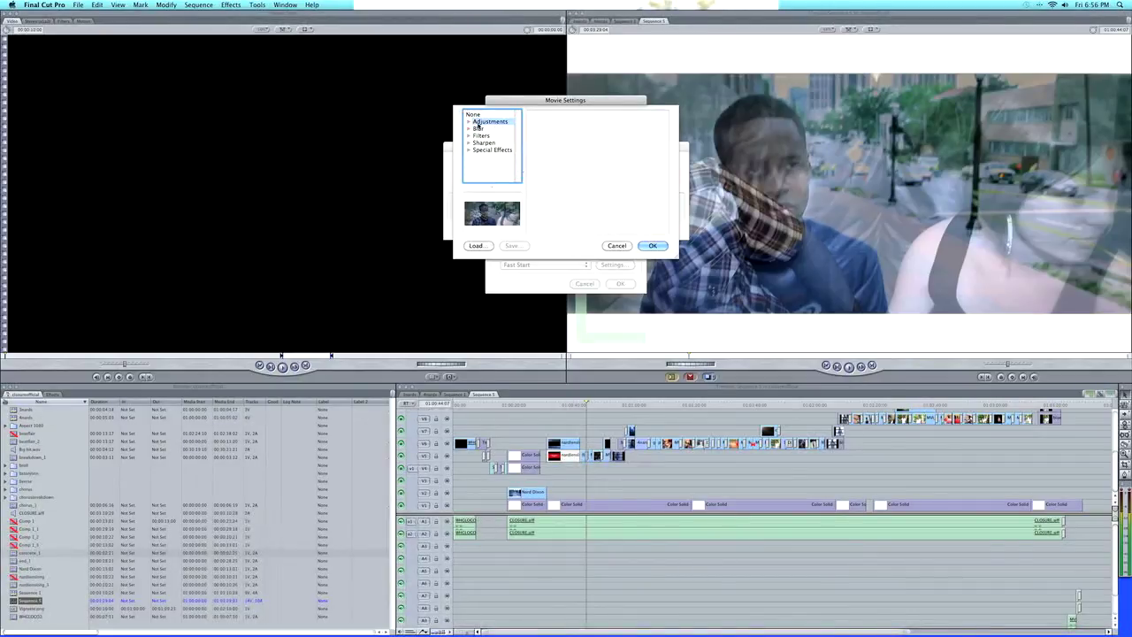
click(492, 120)
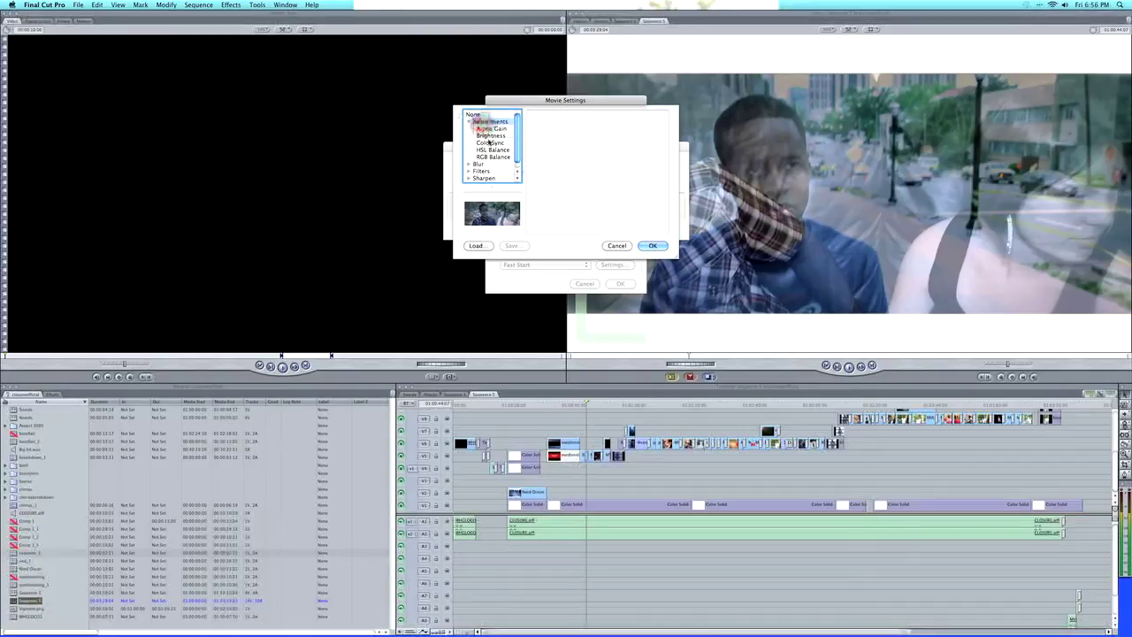
click(492, 141)
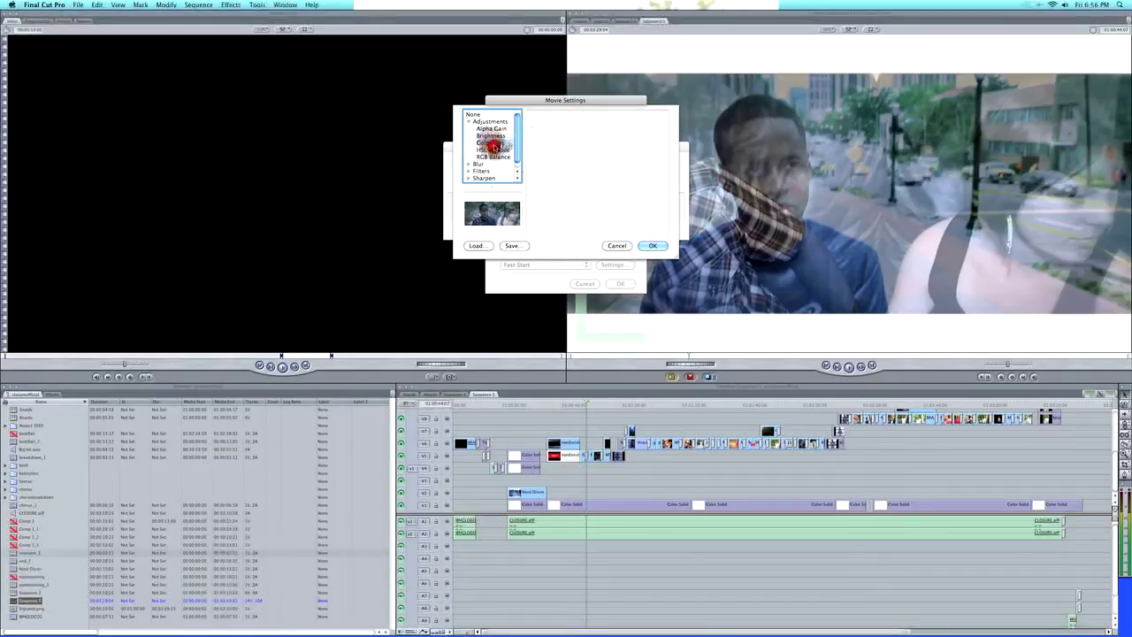
click(489, 142)
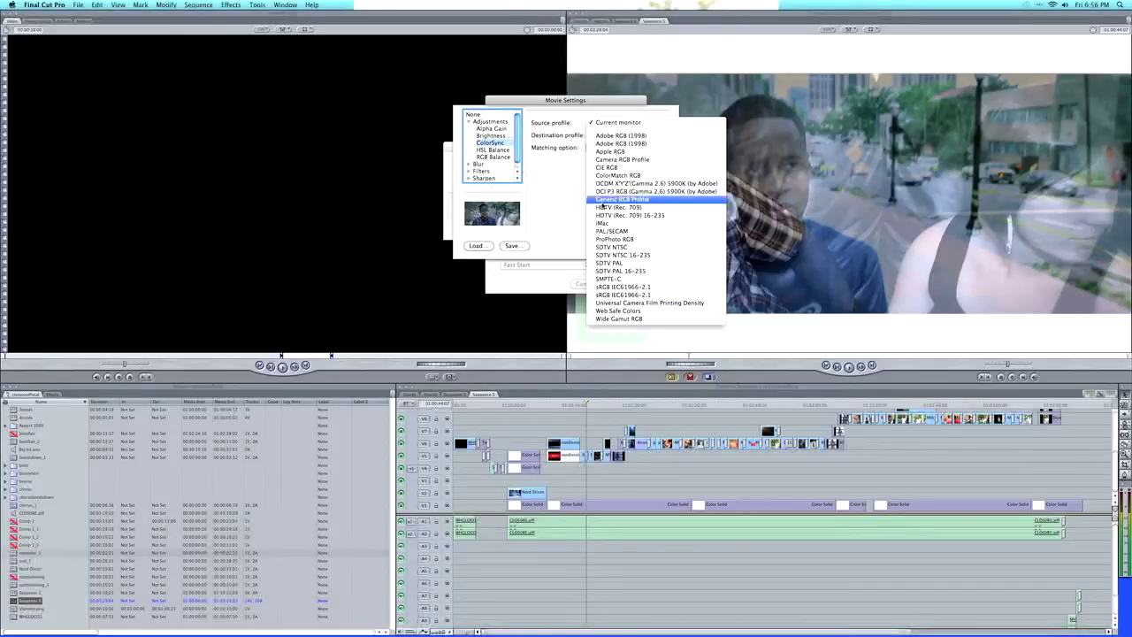
mouse_move(621, 207)
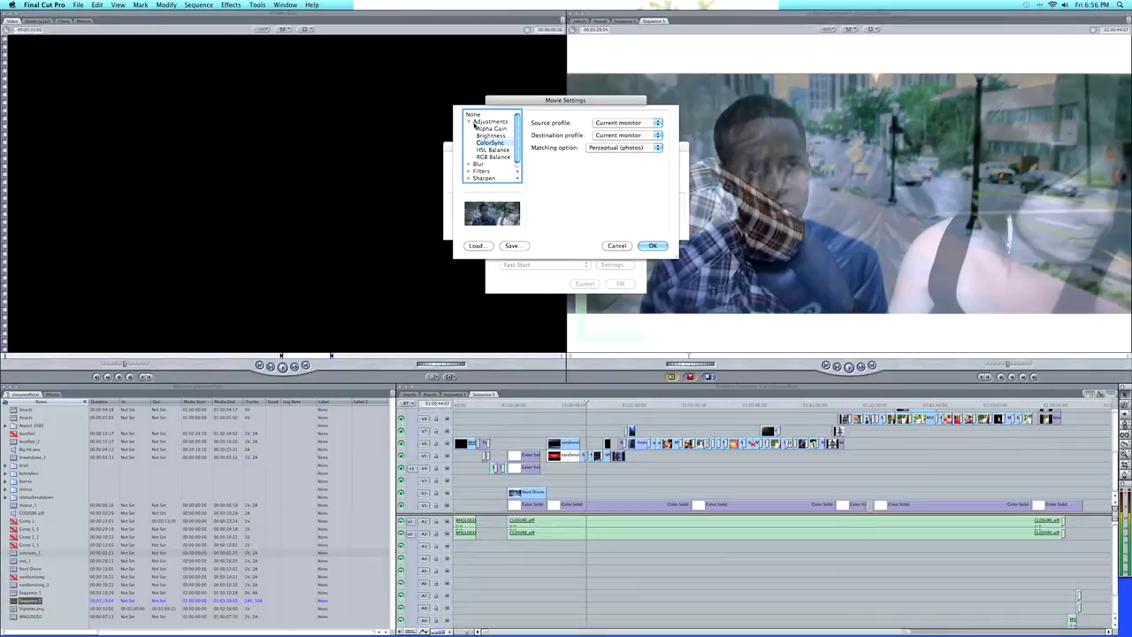
click(474, 115)
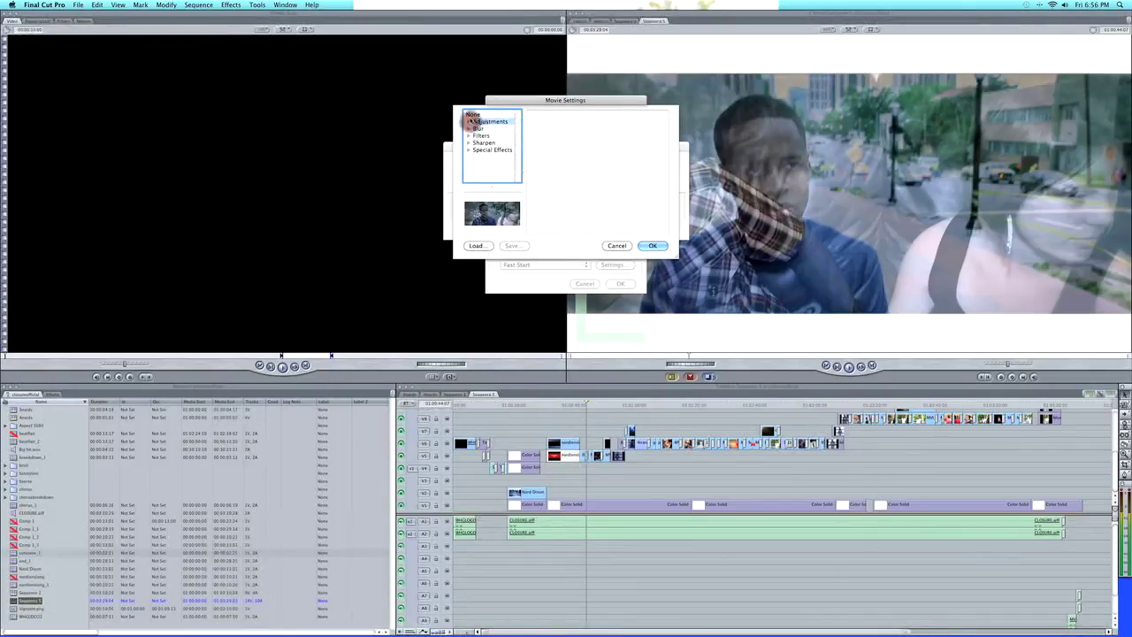
click(489, 120)
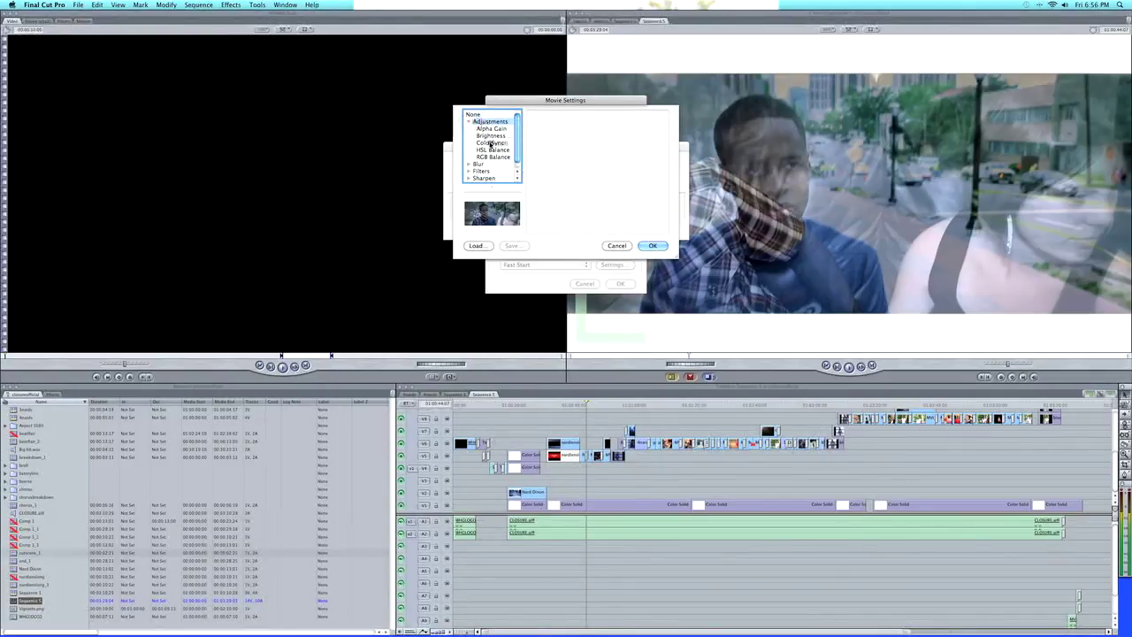
click(489, 143)
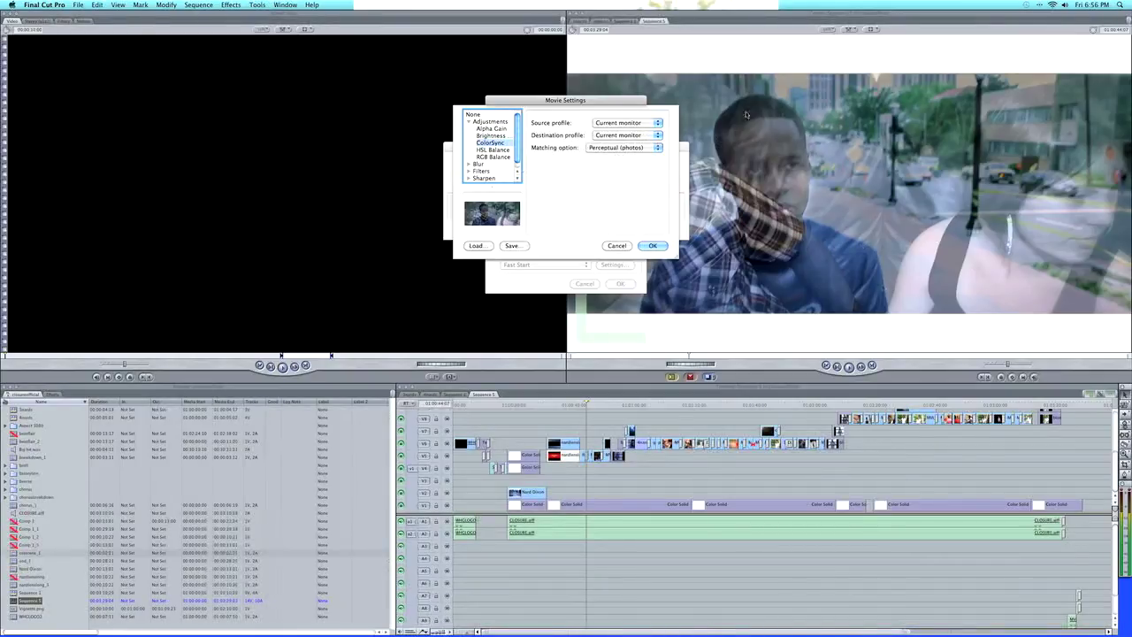
mouse_move(630, 202)
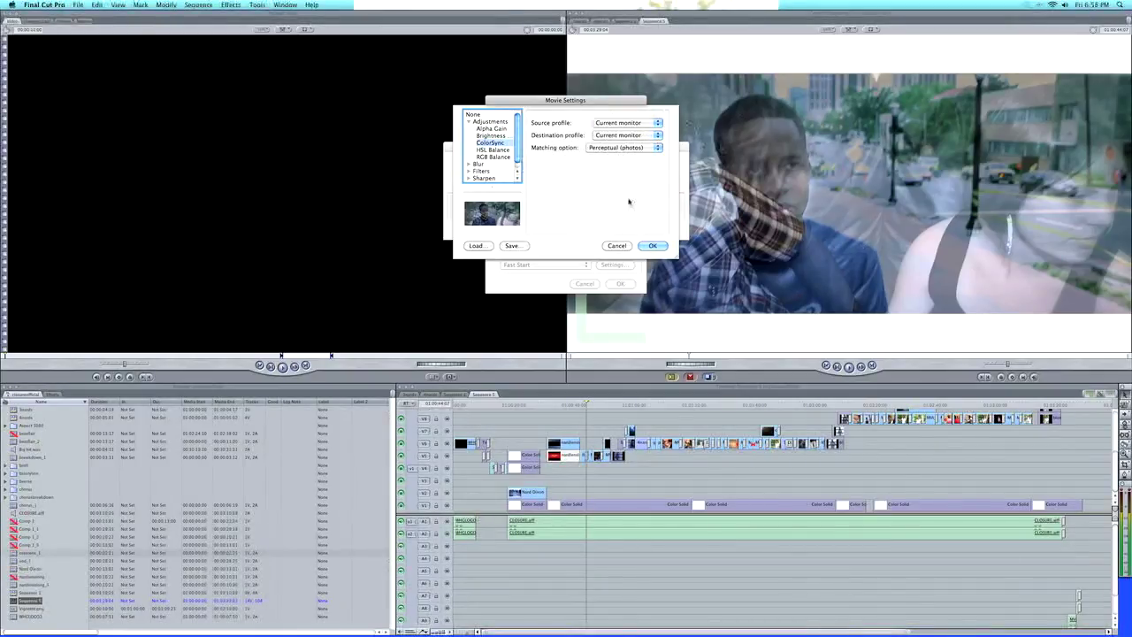
click(653, 244)
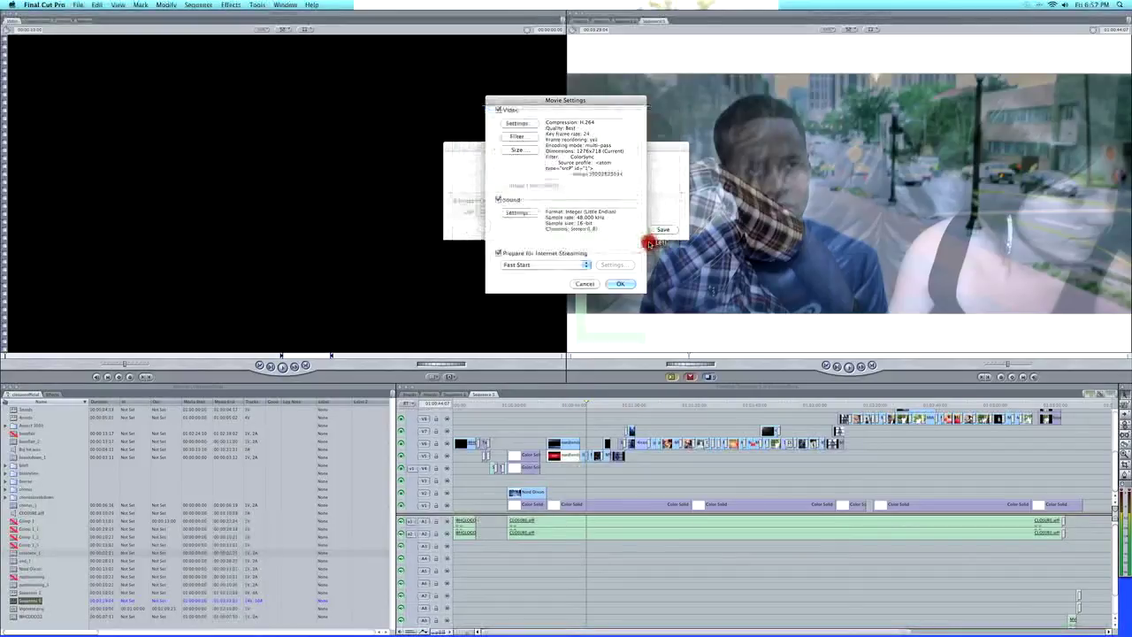
Step: Set the export dimensions to HD 1920x1080 16:9
click(516, 150)
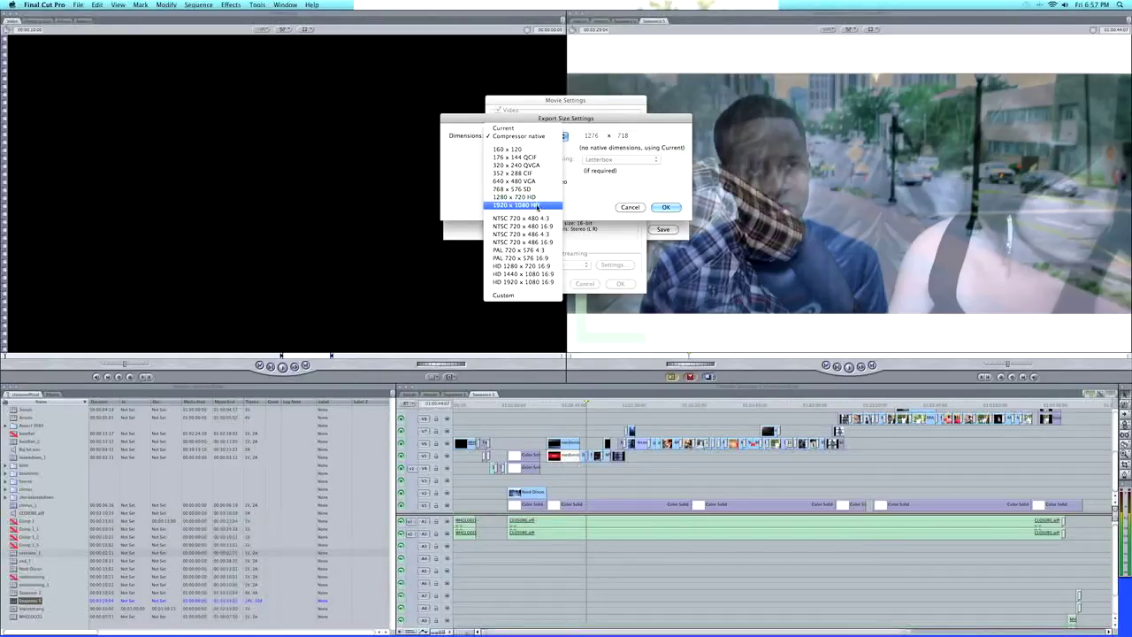
click(522, 205)
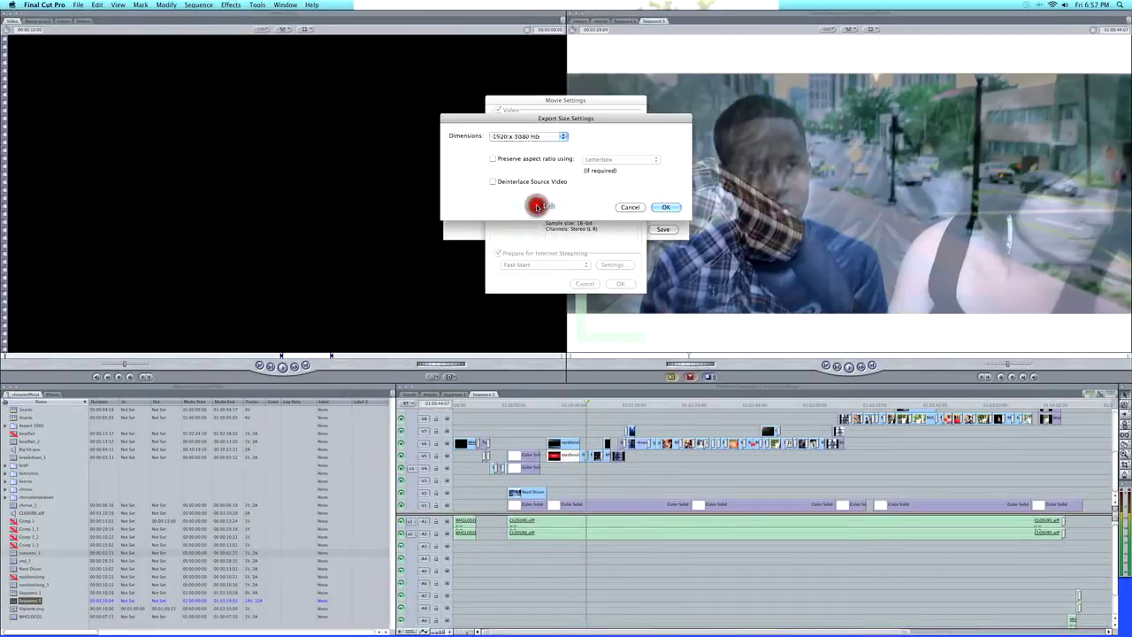
click(665, 207)
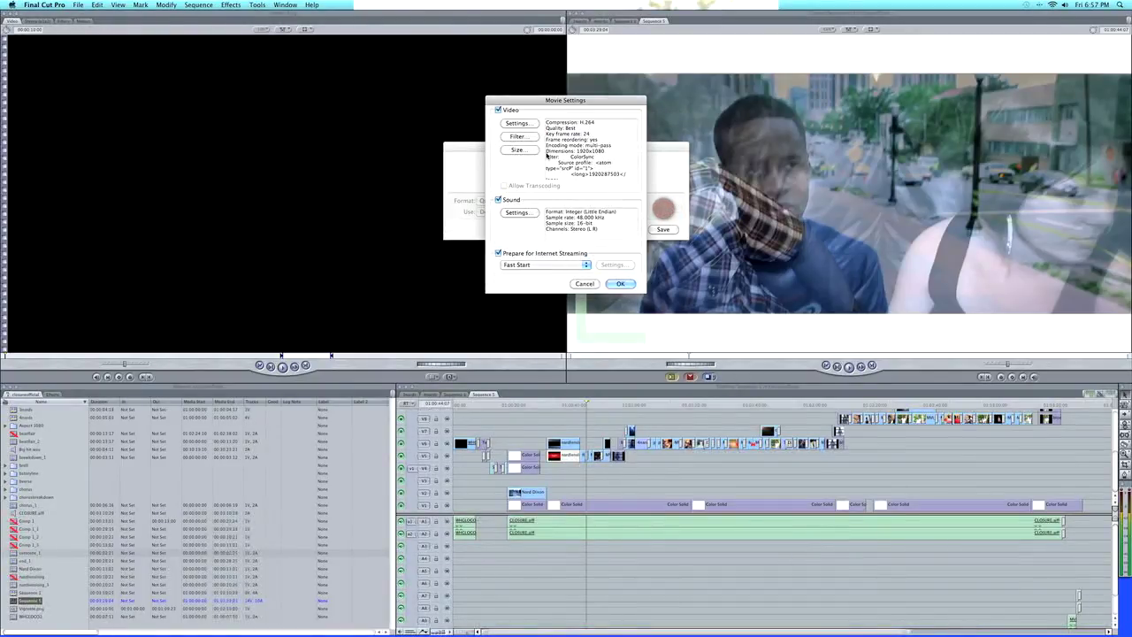
Step: Keep the sound settings, confirm Movie Settings and save the movie to the Desktop
click(519, 213)
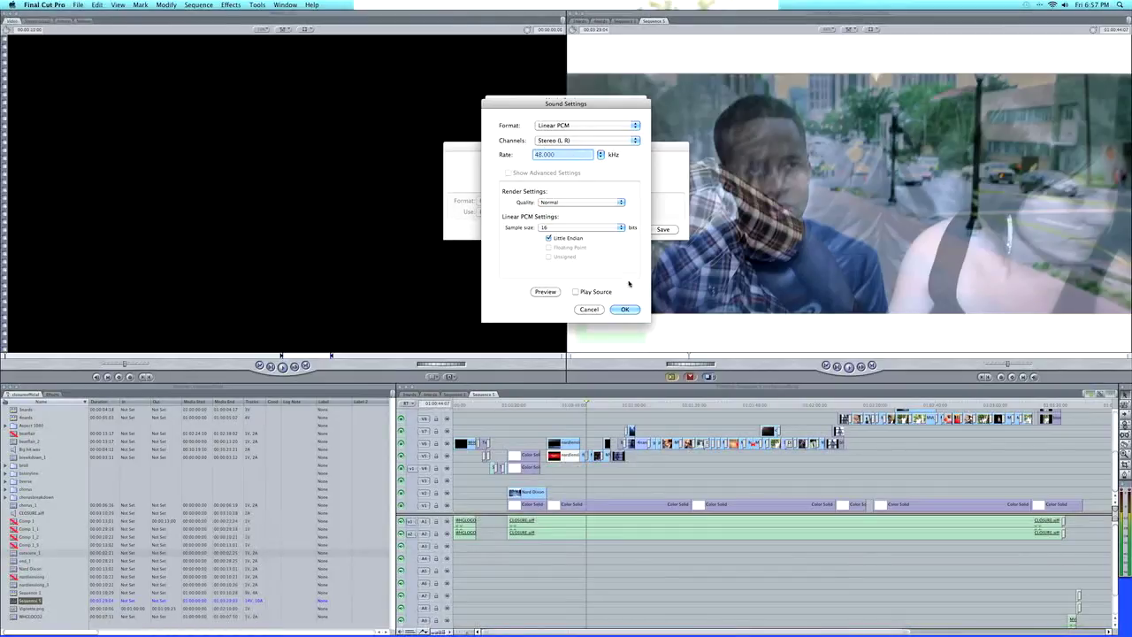
click(624, 308)
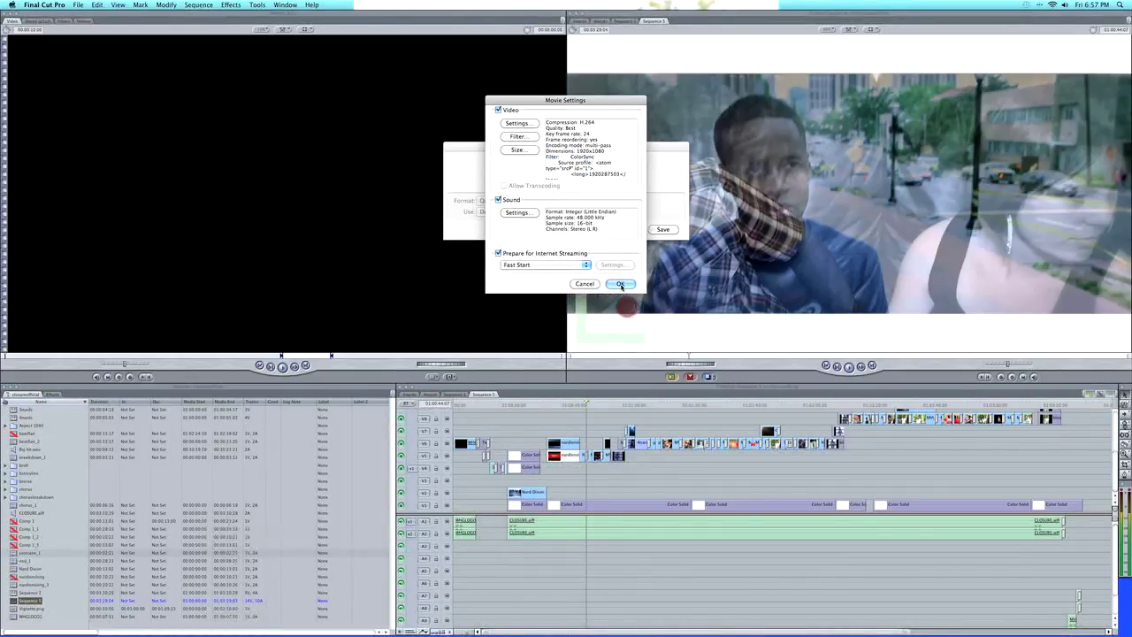
click(619, 283)
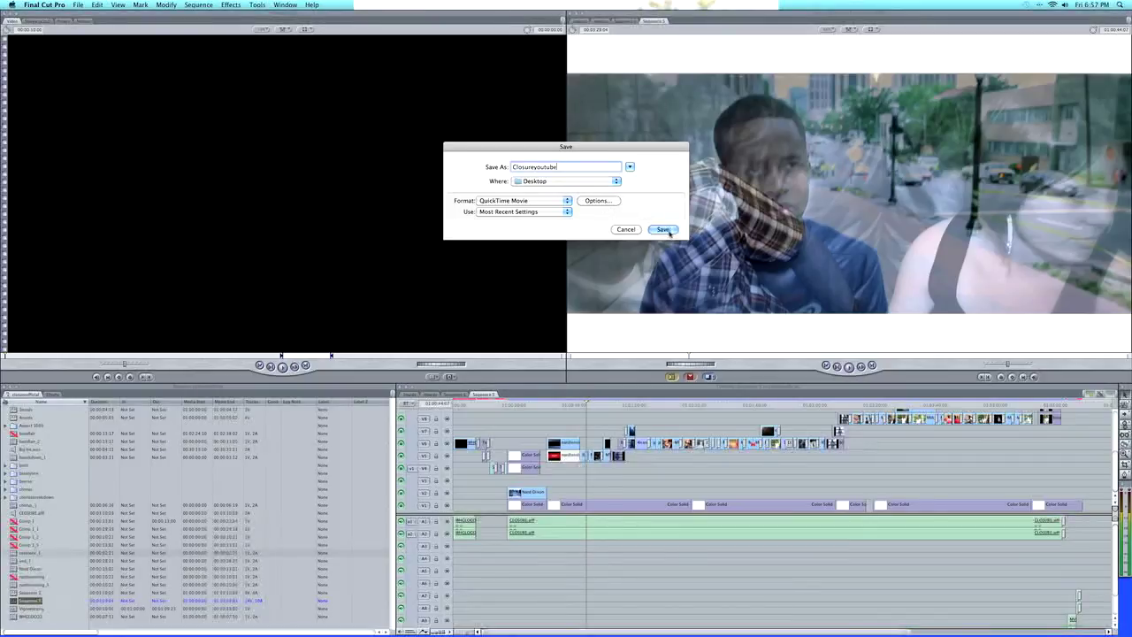
click(664, 230)
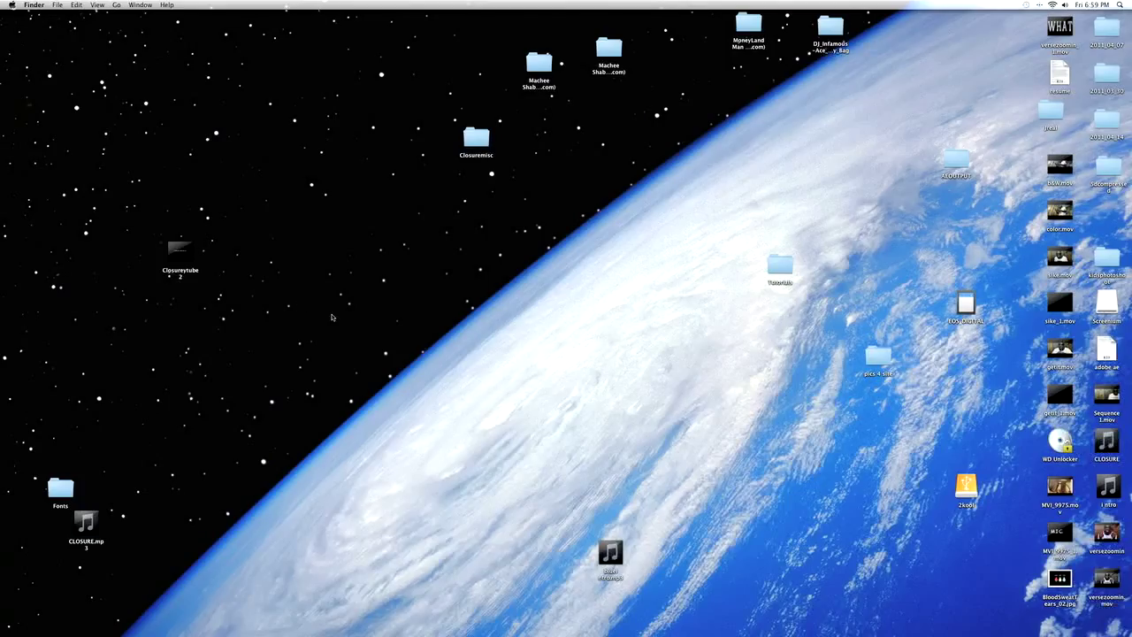
mouse_move(328, 315)
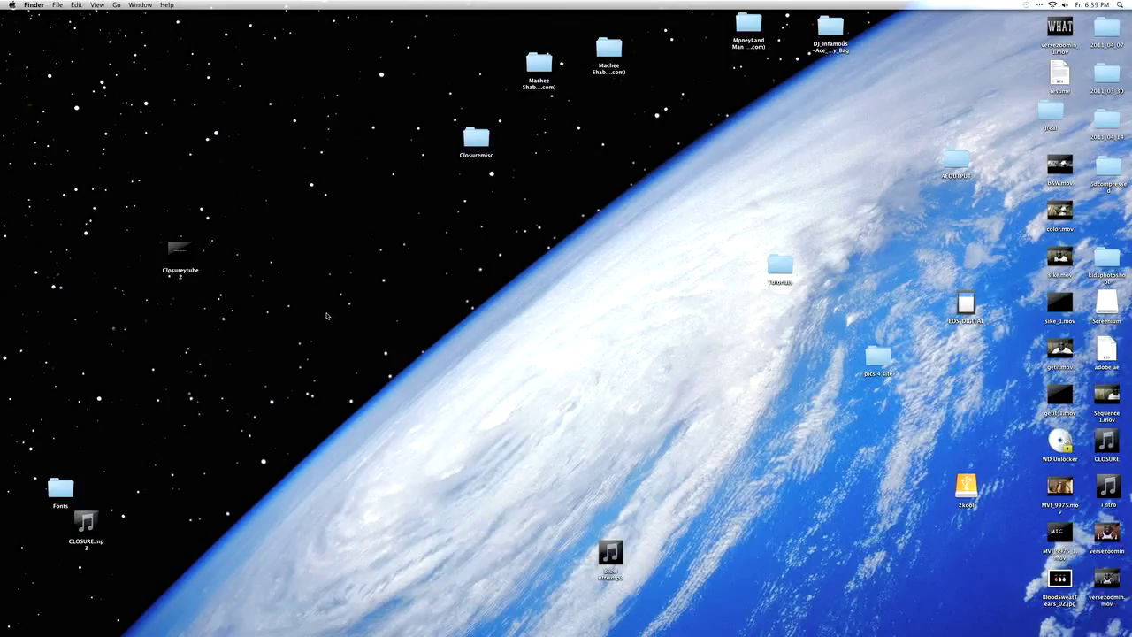
Step: Move the movie icon on the desktop and check Get Info, confirming 1920x1080 H.264
drag(180, 256, 361, 256)
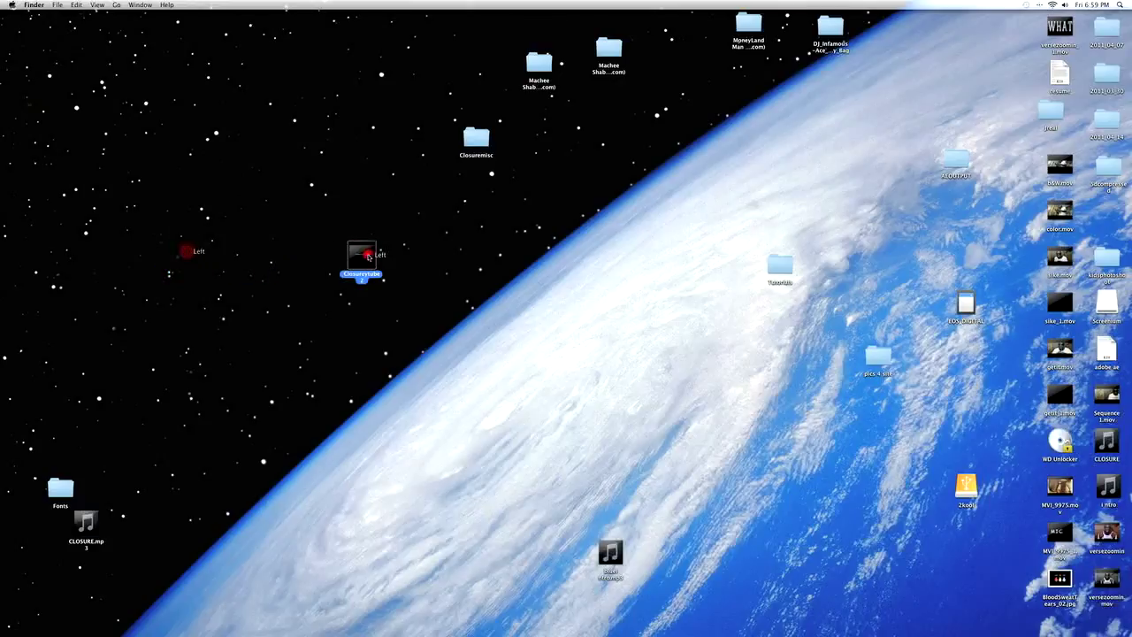
right_click(361, 257)
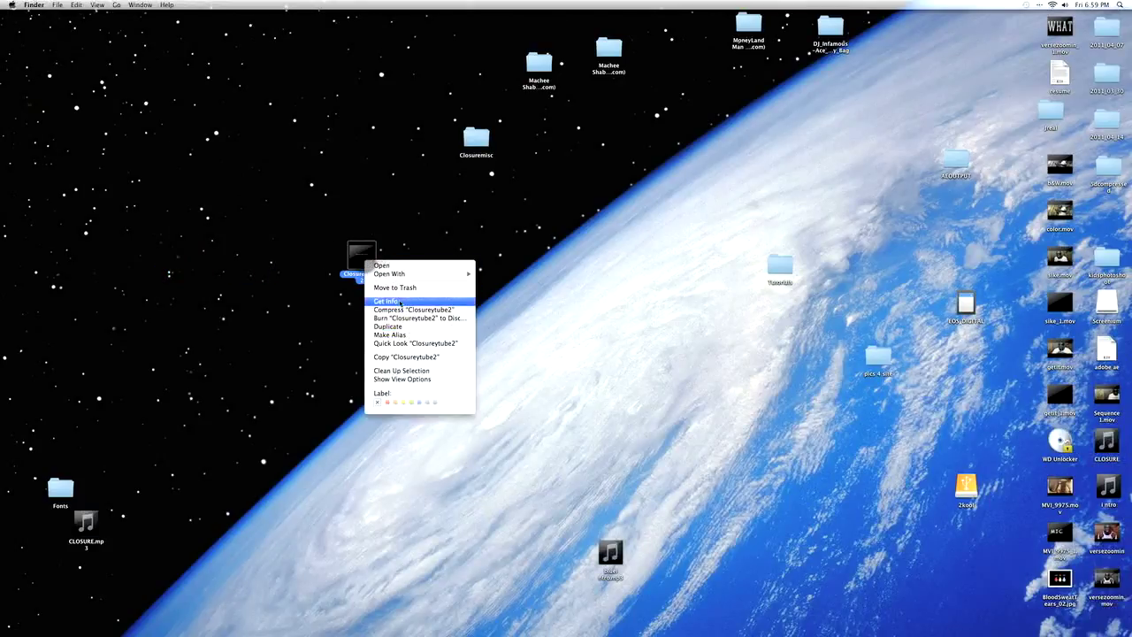
click(387, 301)
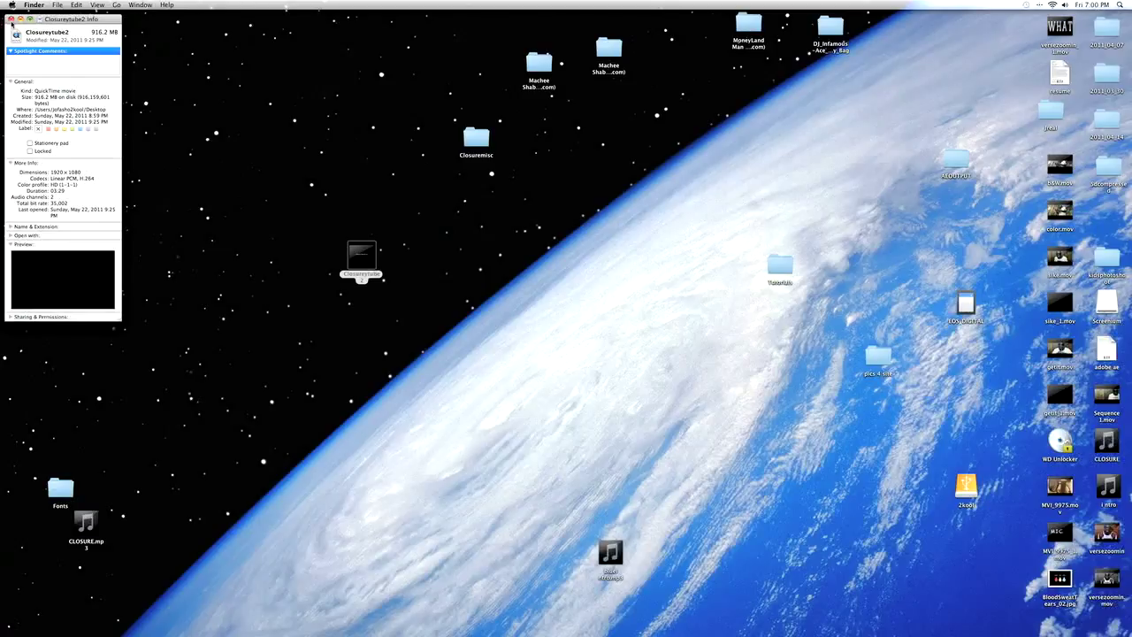
click(10, 18)
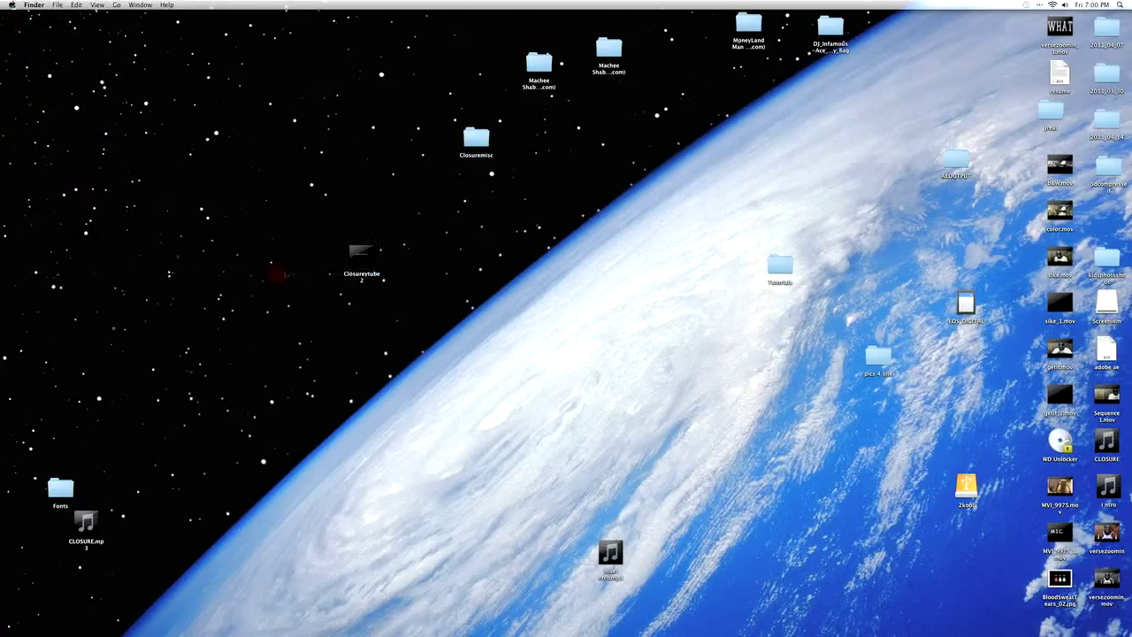
mouse_move(304, 602)
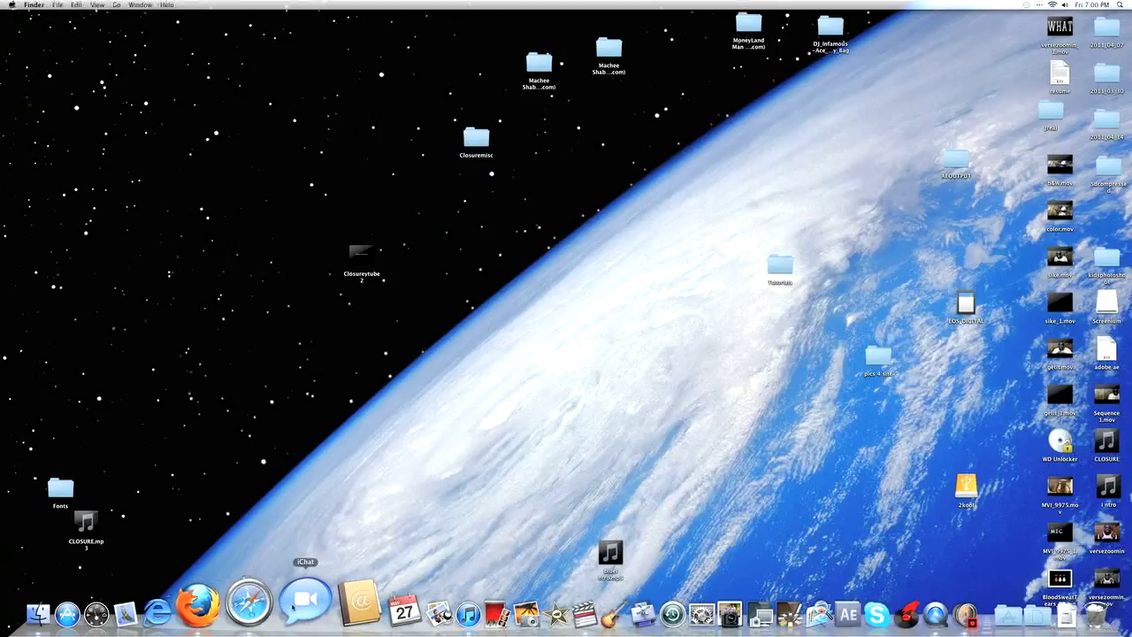
mouse_move(262, 602)
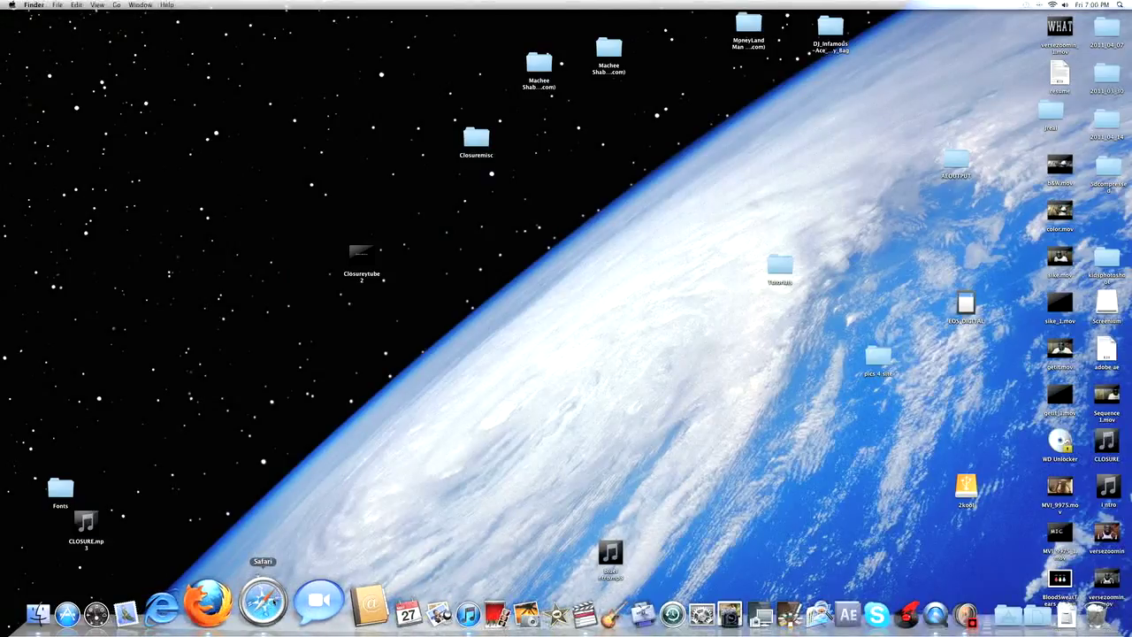
Step: Launch Safari and search YouTube for 'closure nard dixon'
click(262, 605)
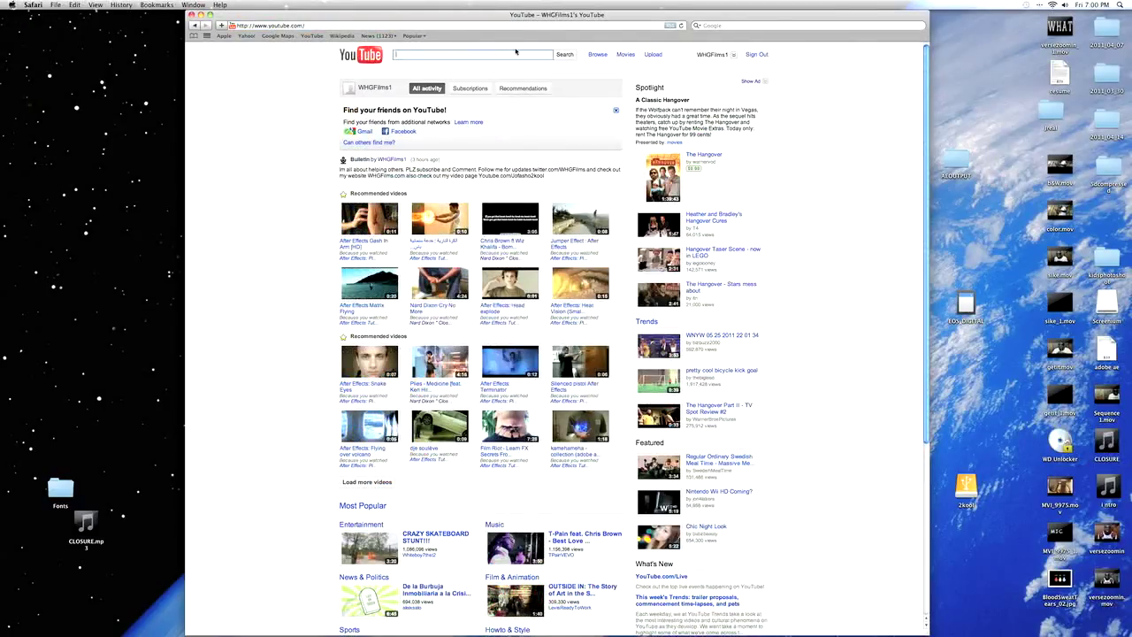
text(cloak)
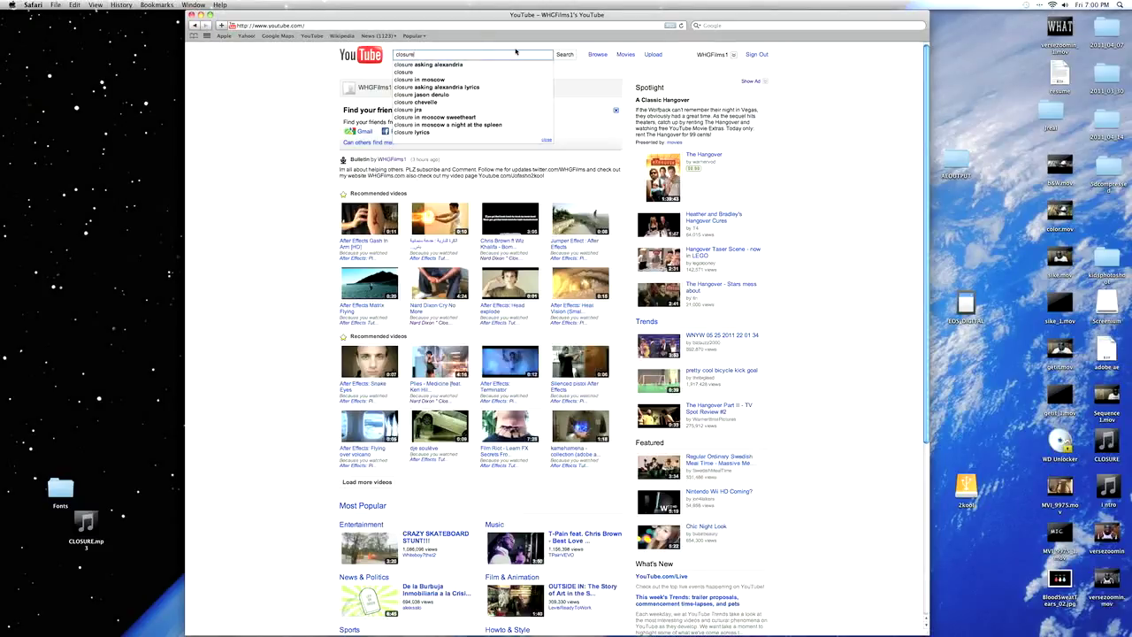
text(r)
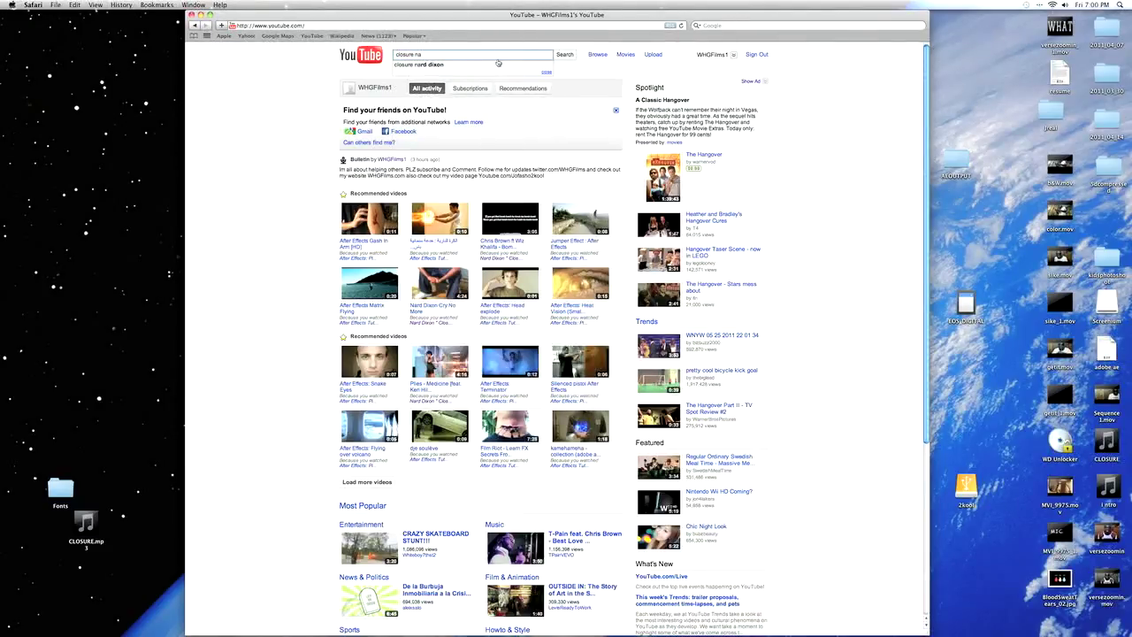
click(563, 53)
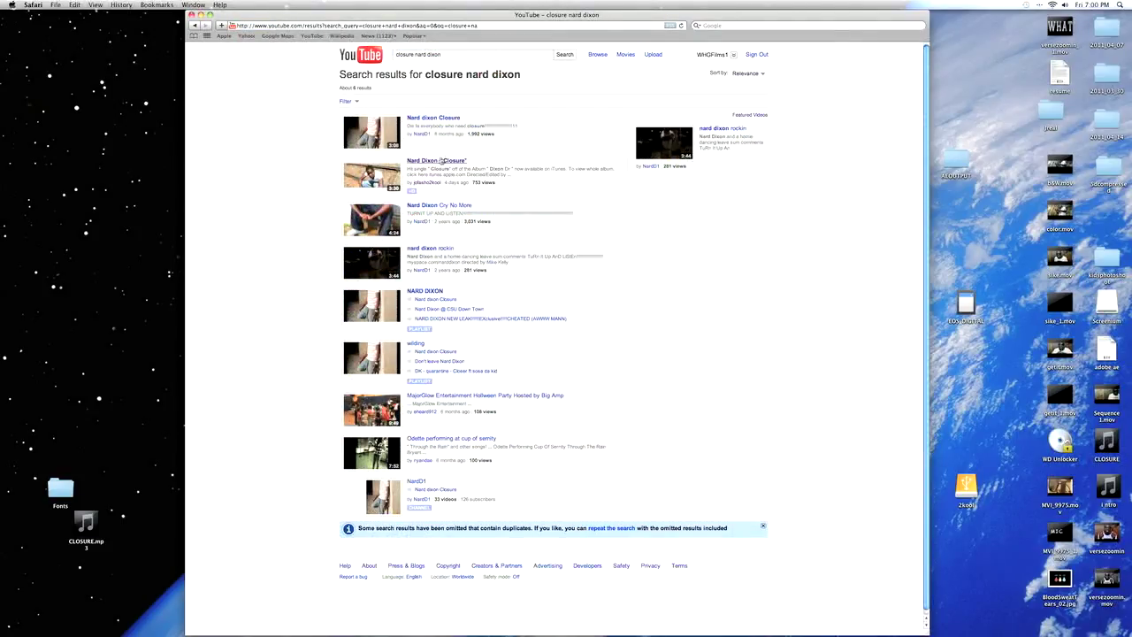
Step: Play the Nard Dixon 'Closure' video and bring up its playback quality choices
click(435, 159)
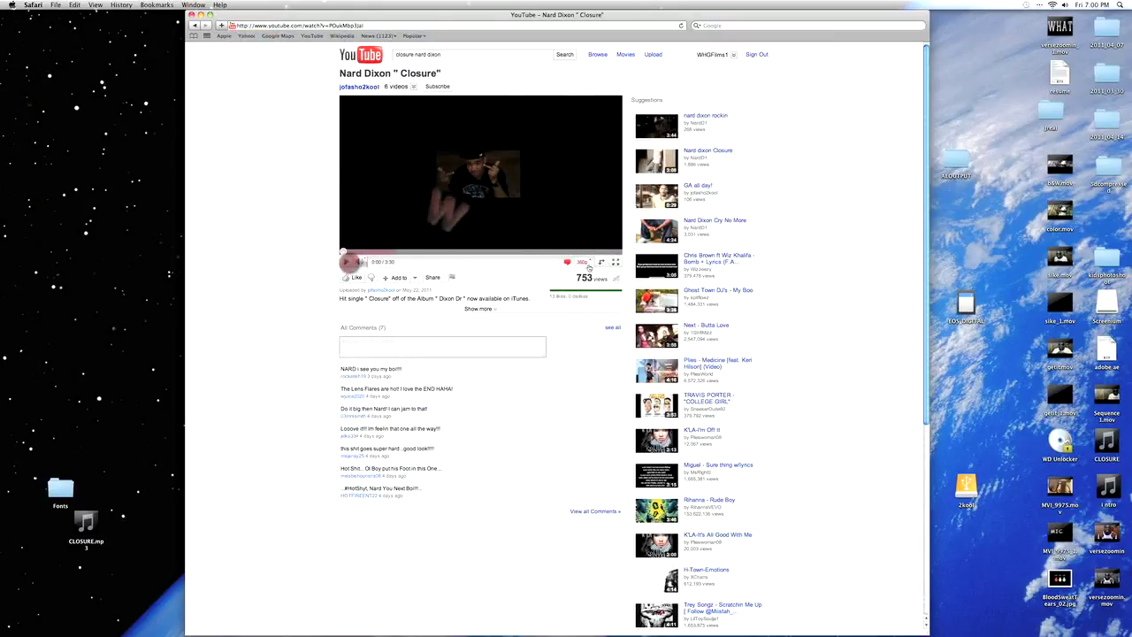
click(345, 262)
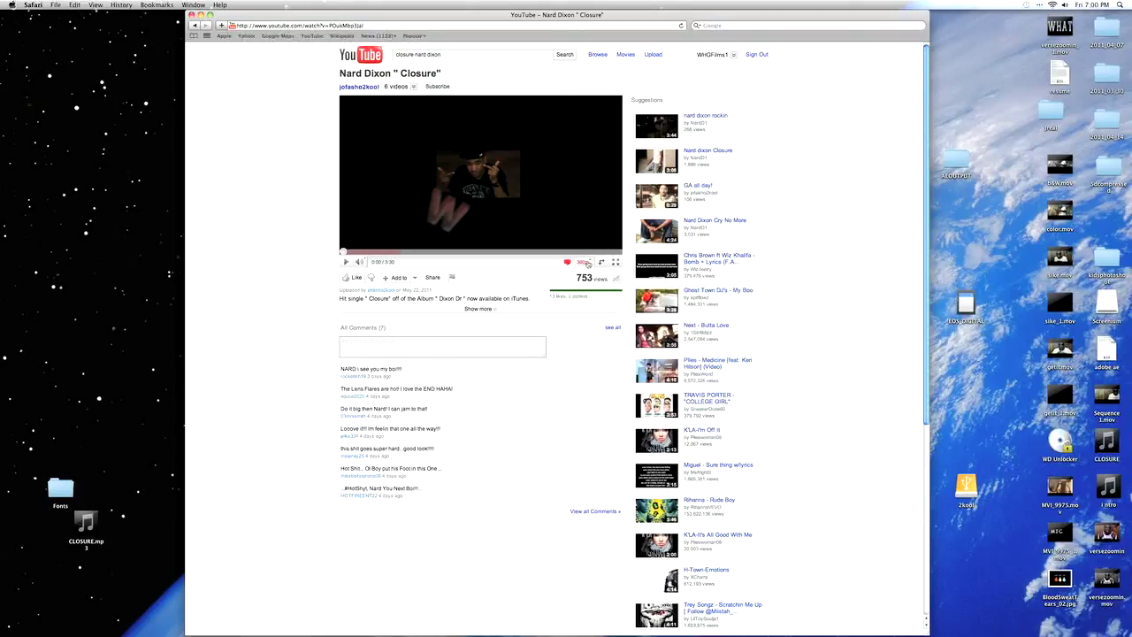
click(582, 262)
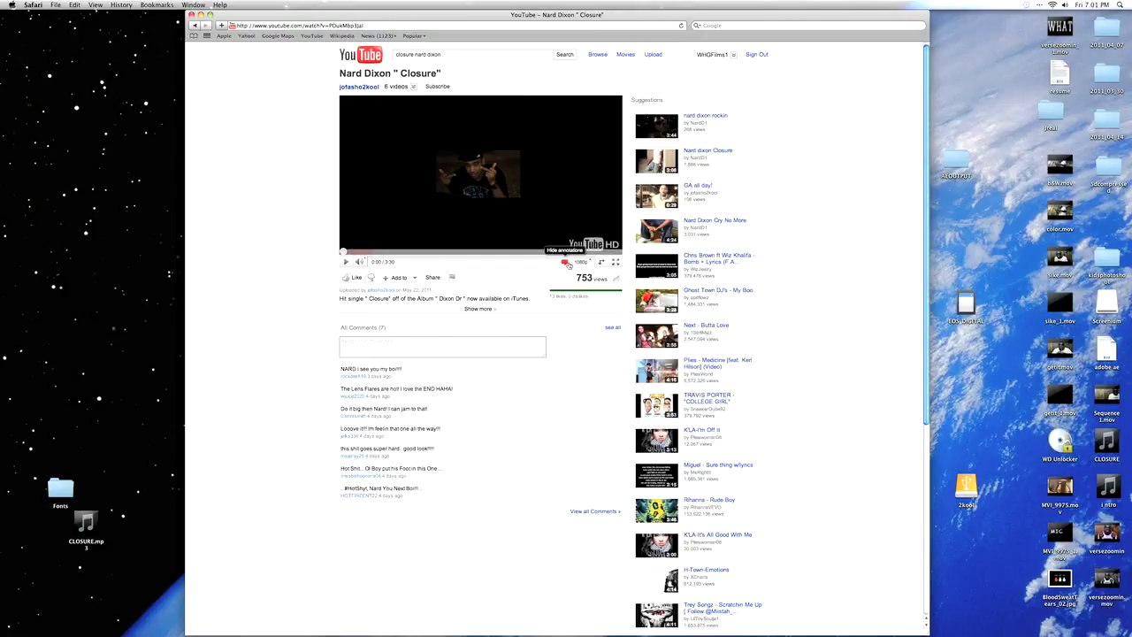
click(602, 262)
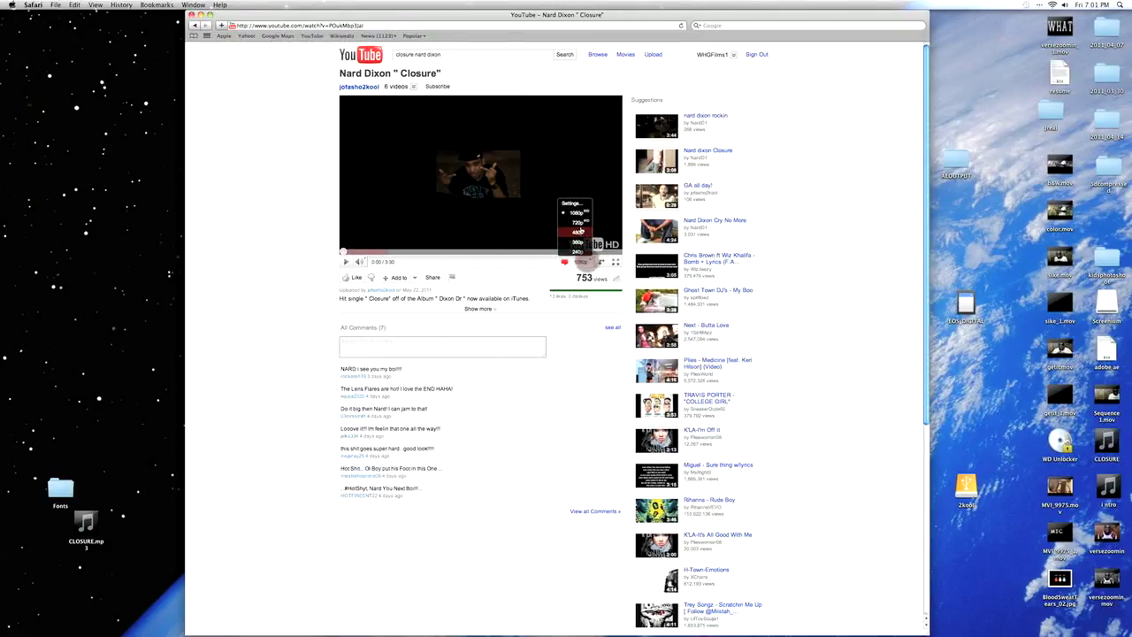